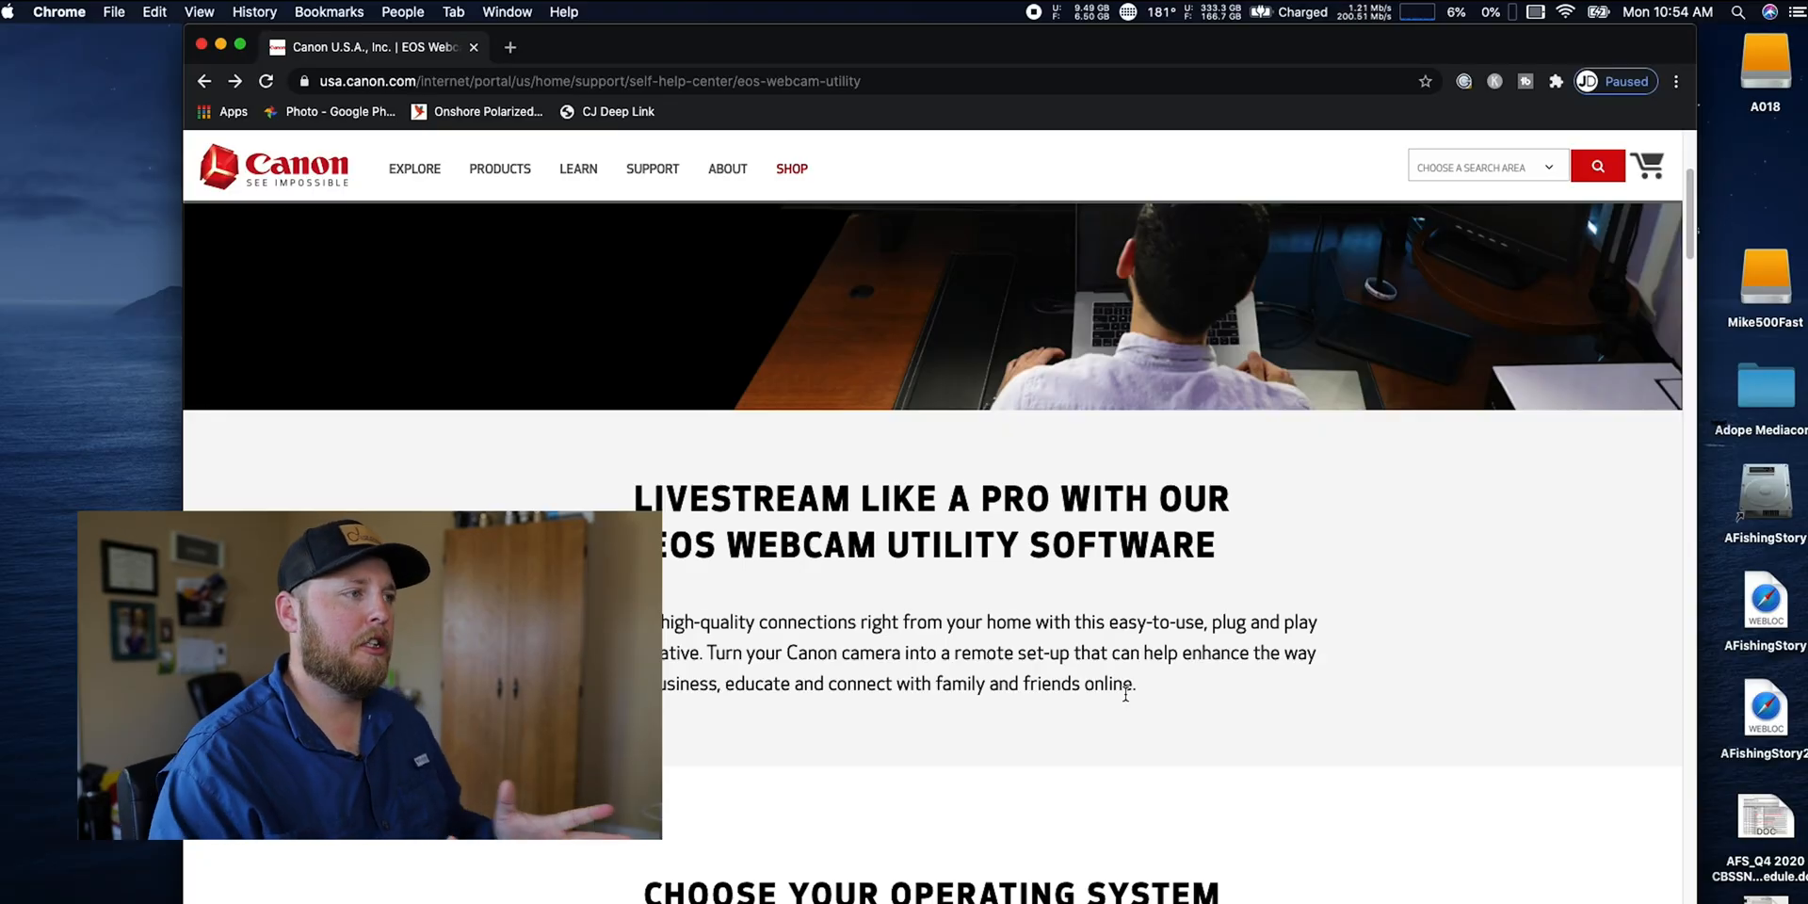
Scroll the EOS Webcam Utility page down past features and compatible apps to the EOS camera list ending with EOS RP
click(634, 81)
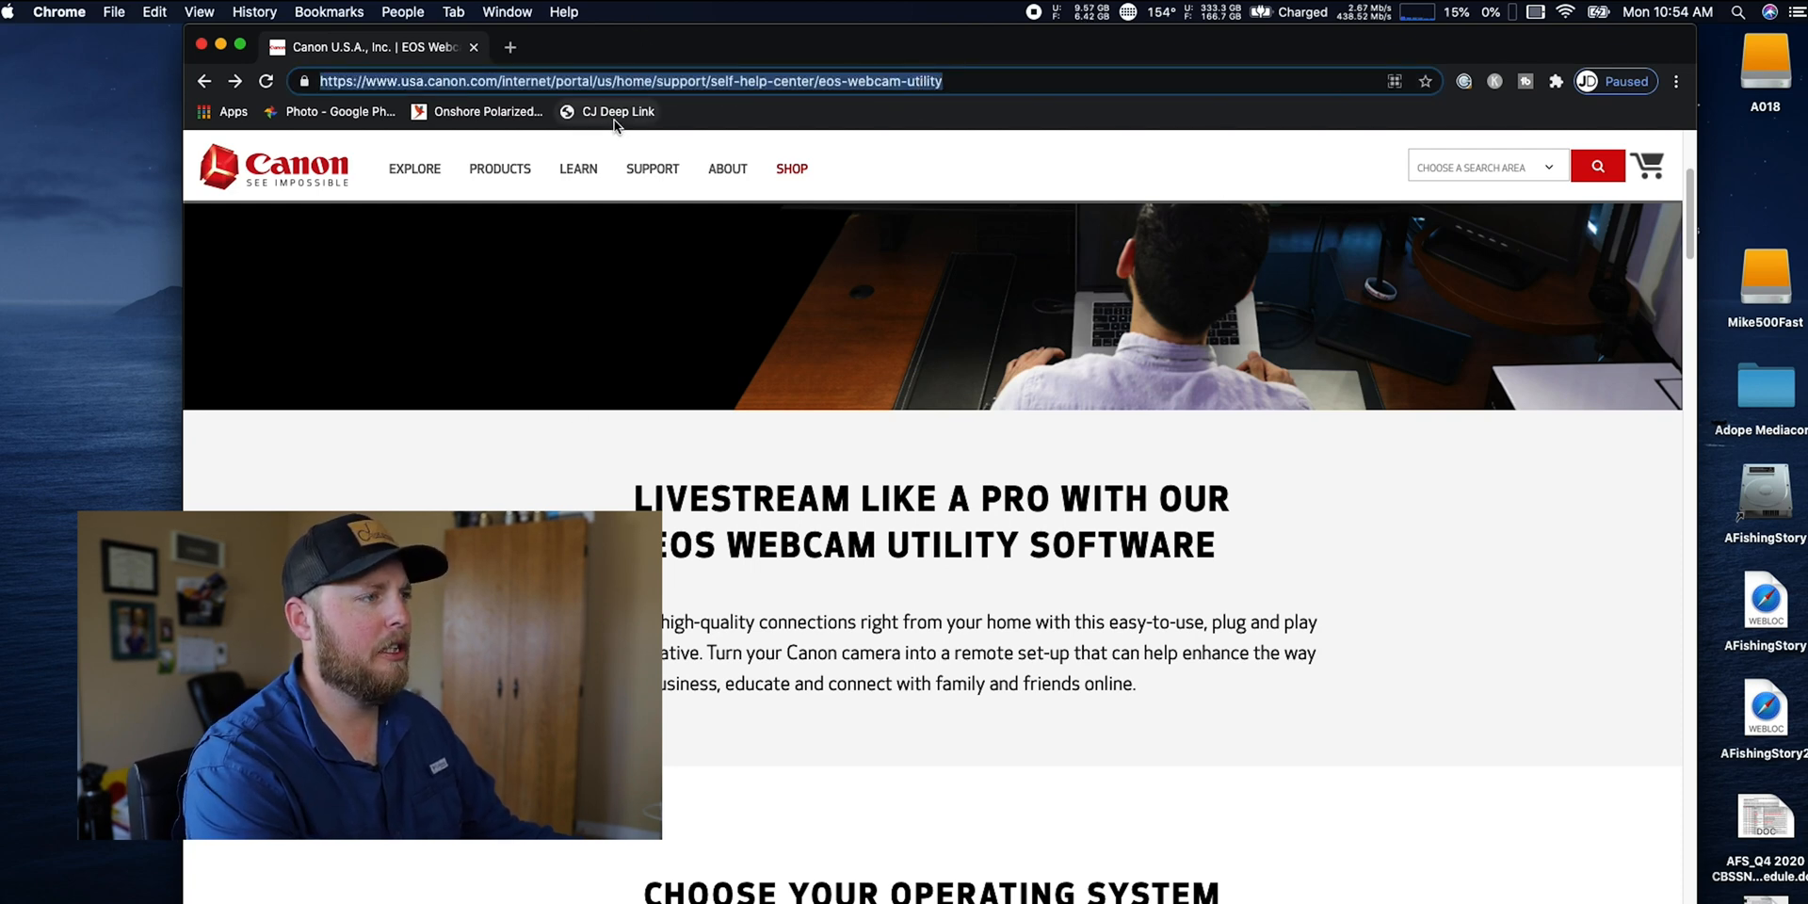
mouse_move(607, 111)
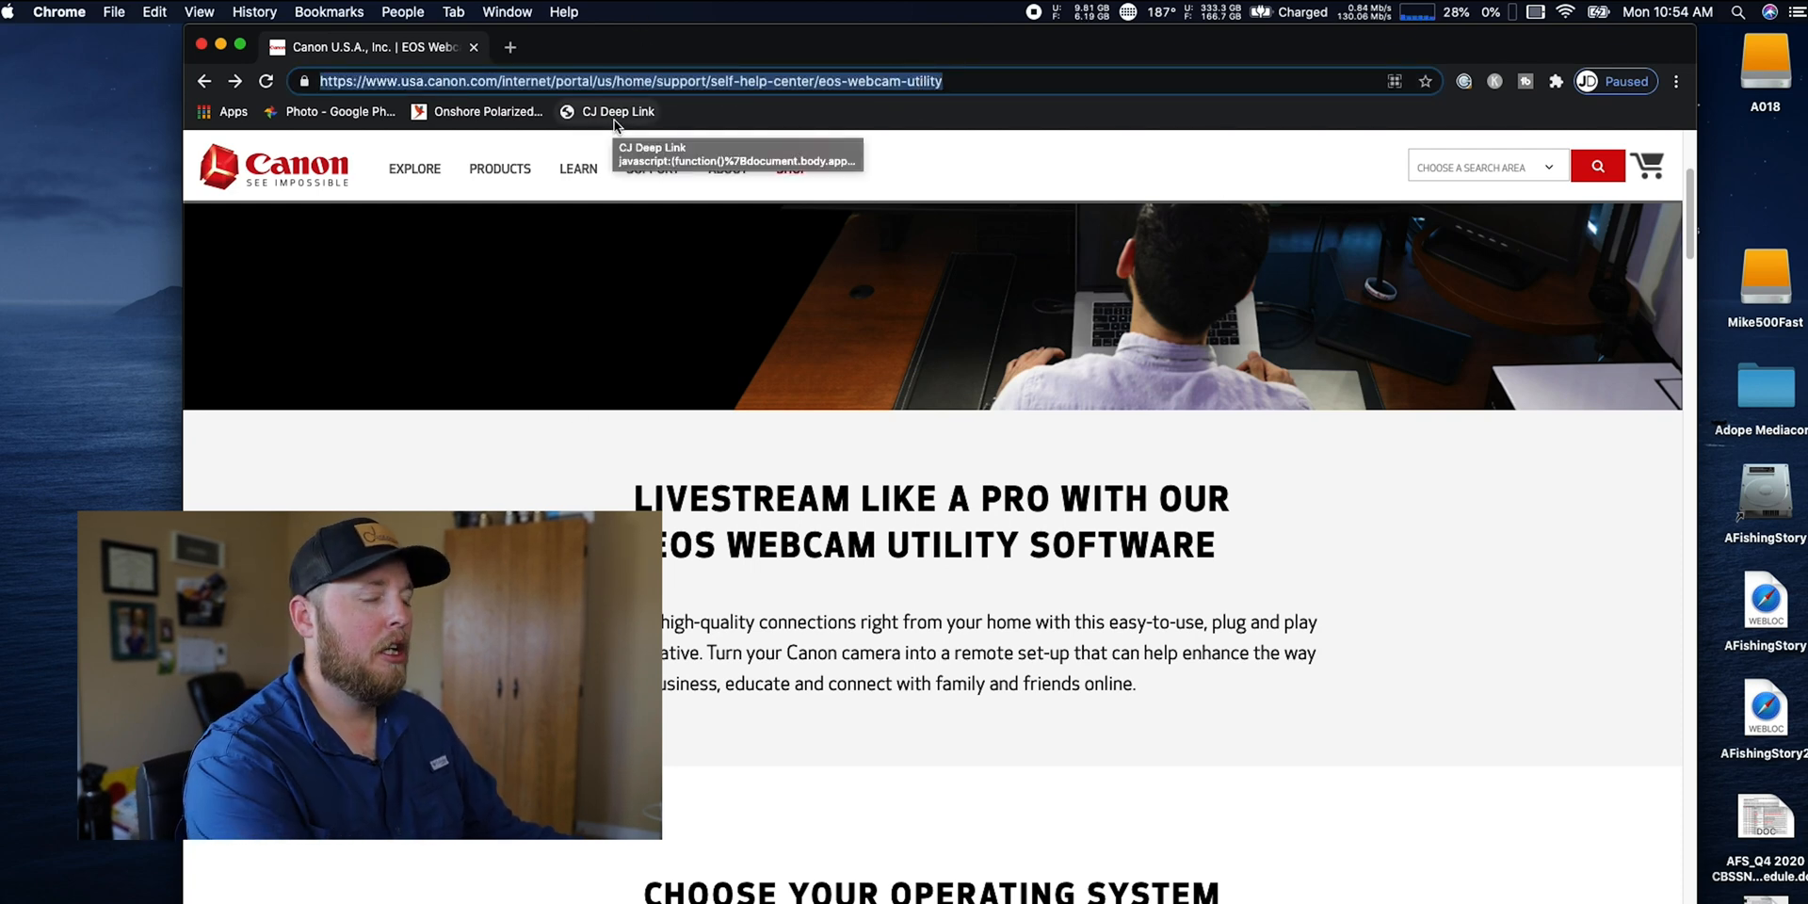
scroll(down, 3)
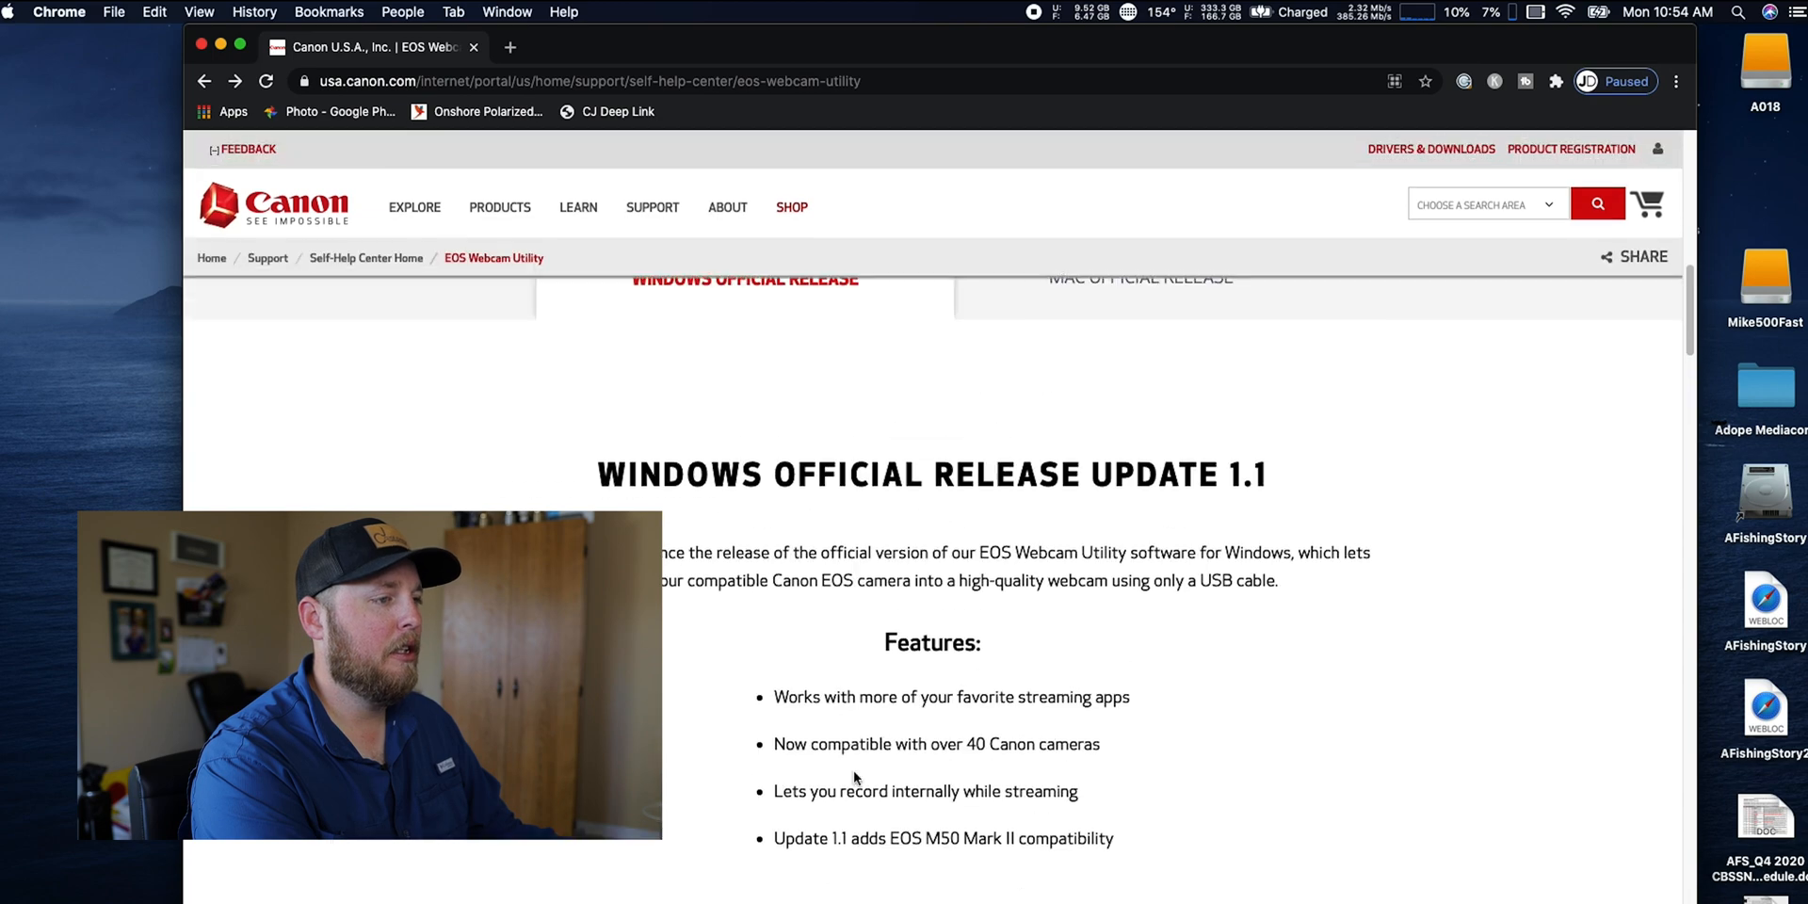
scroll(down, 3)
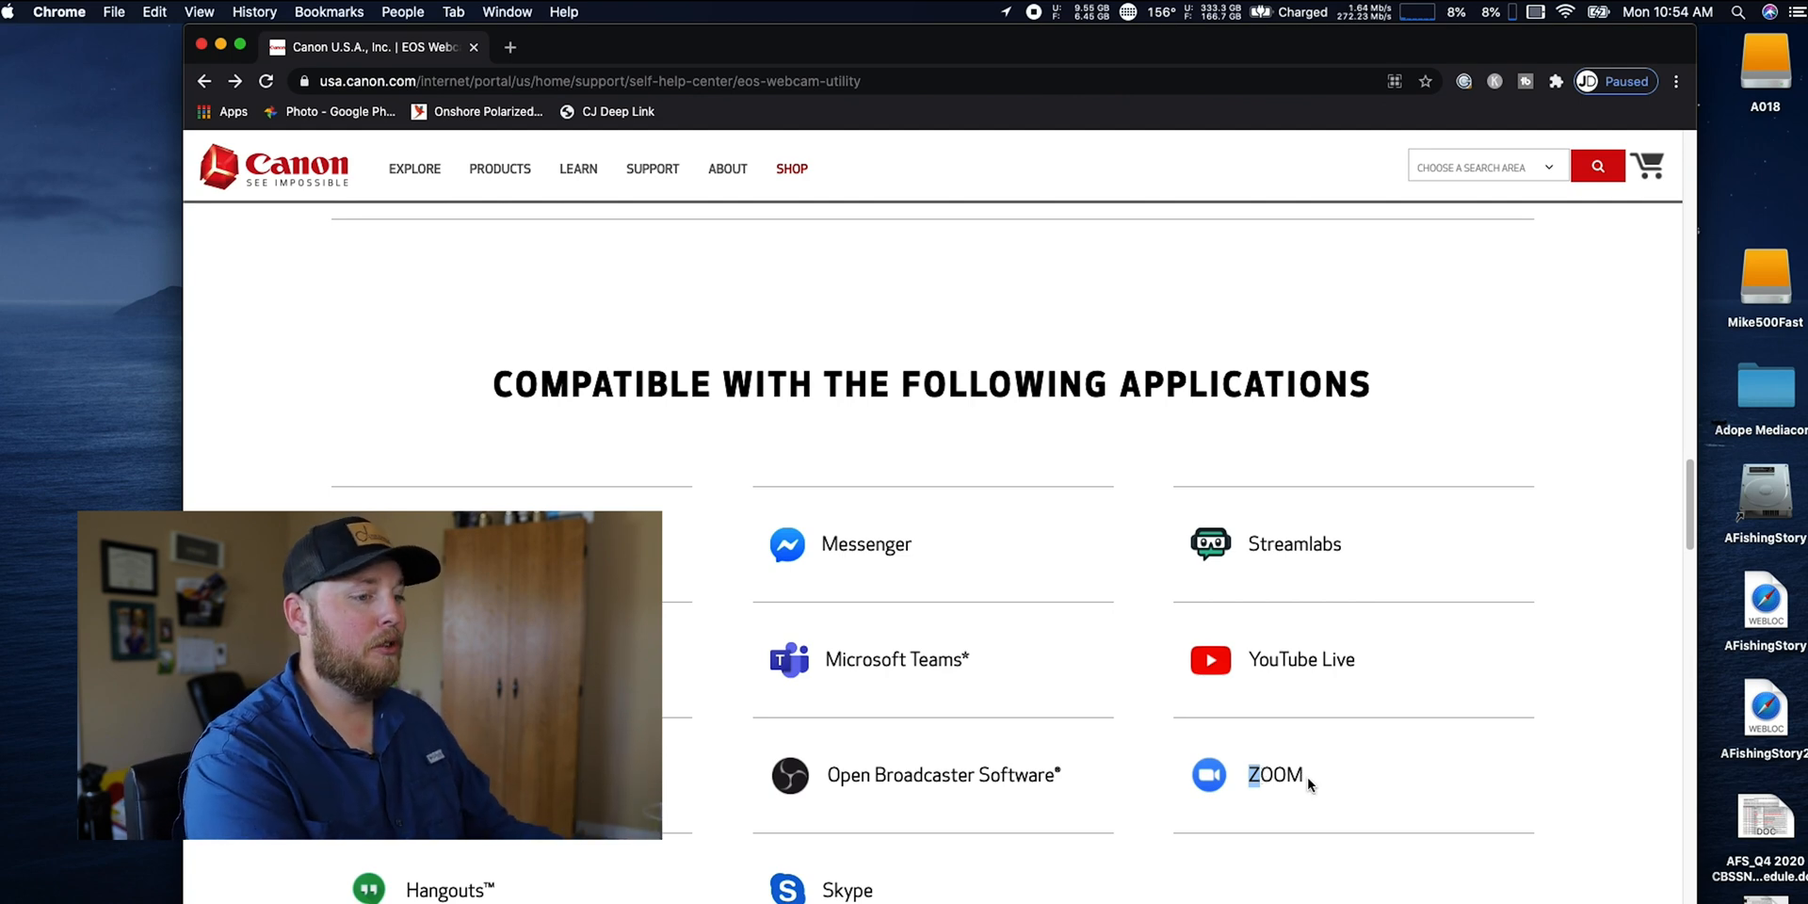
scroll(down, 3)
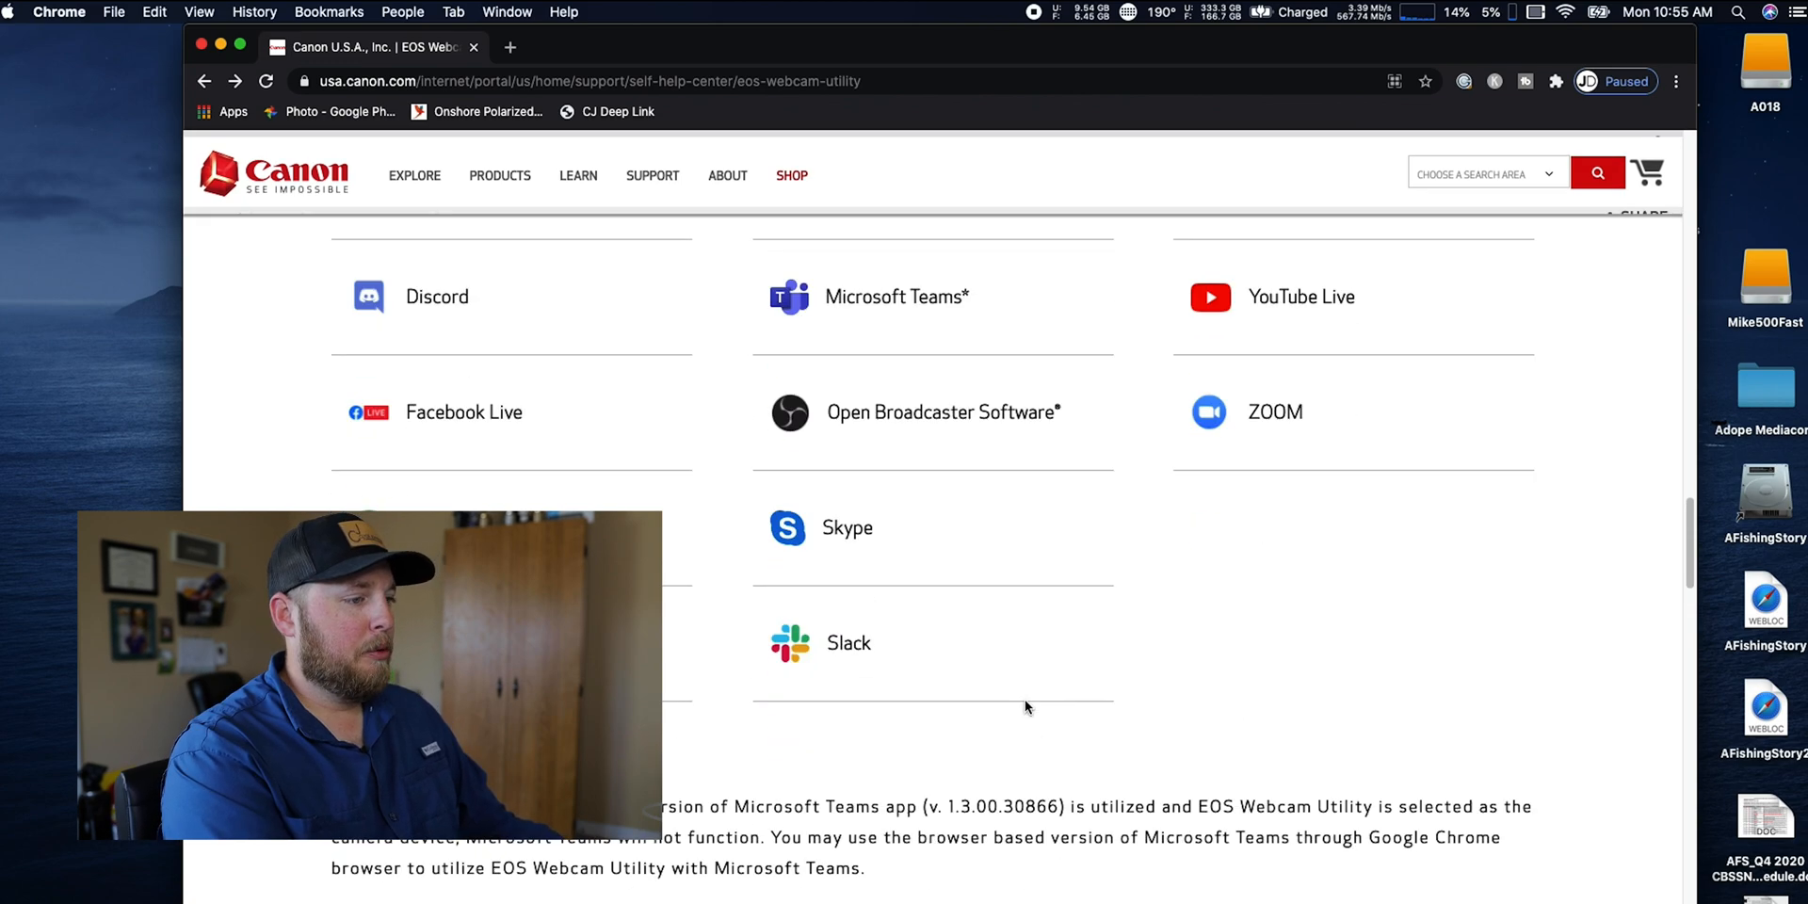
scroll(down, 3)
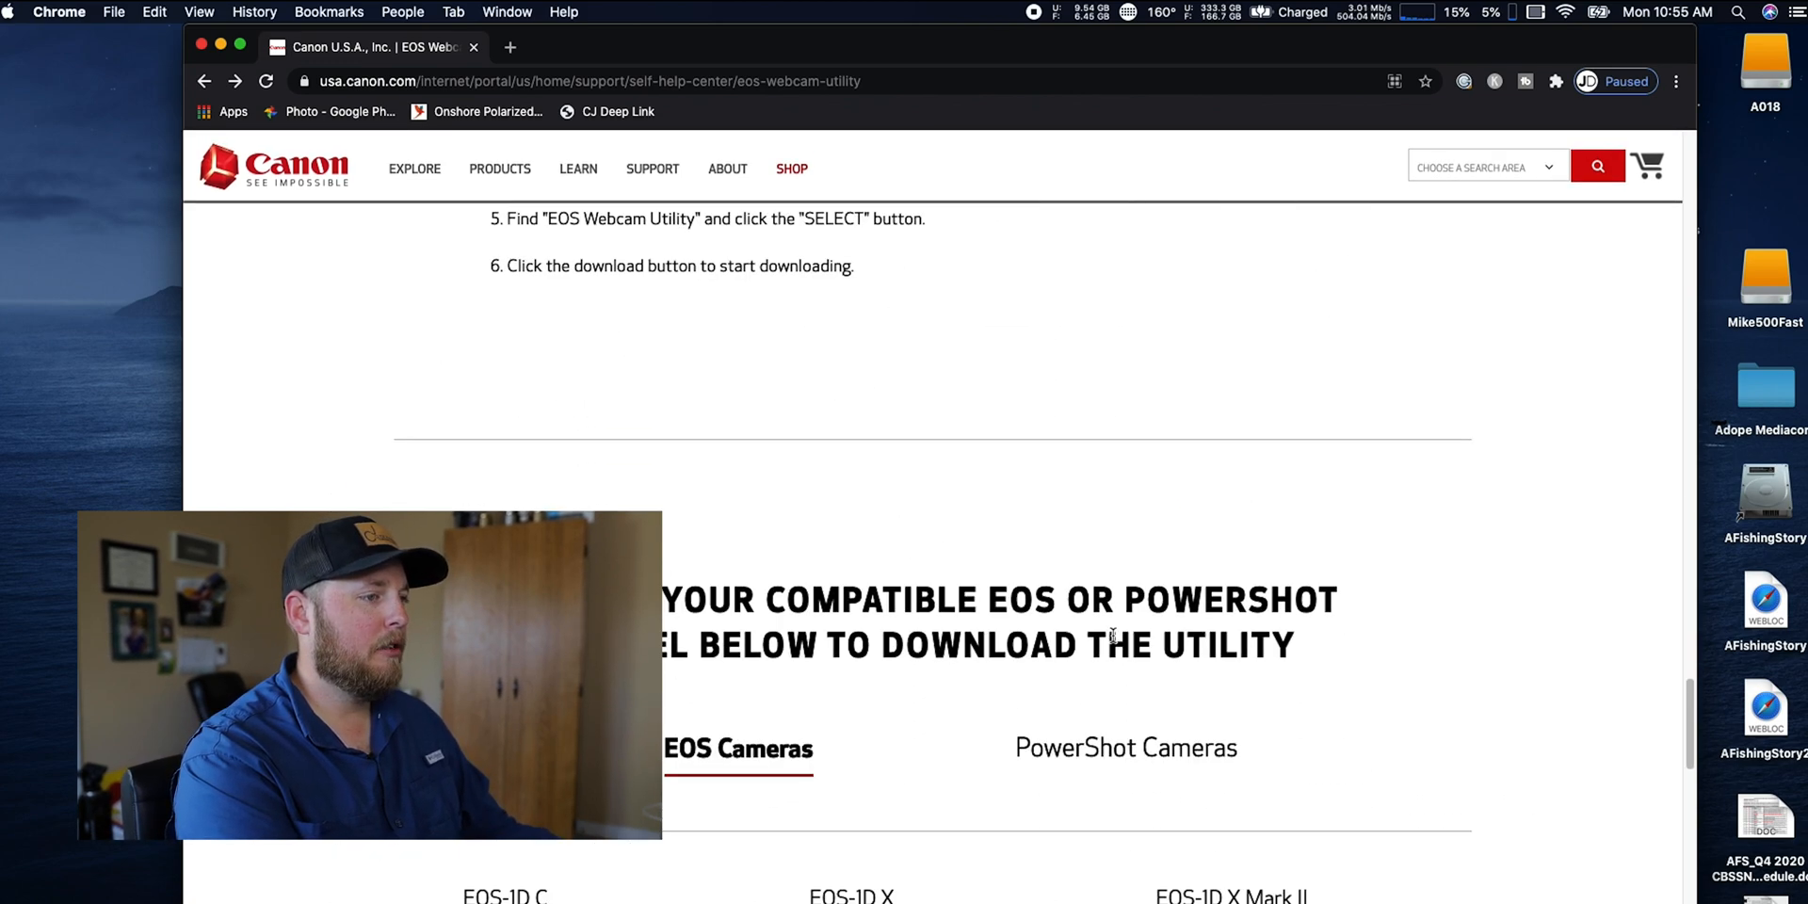
scroll(down, 3)
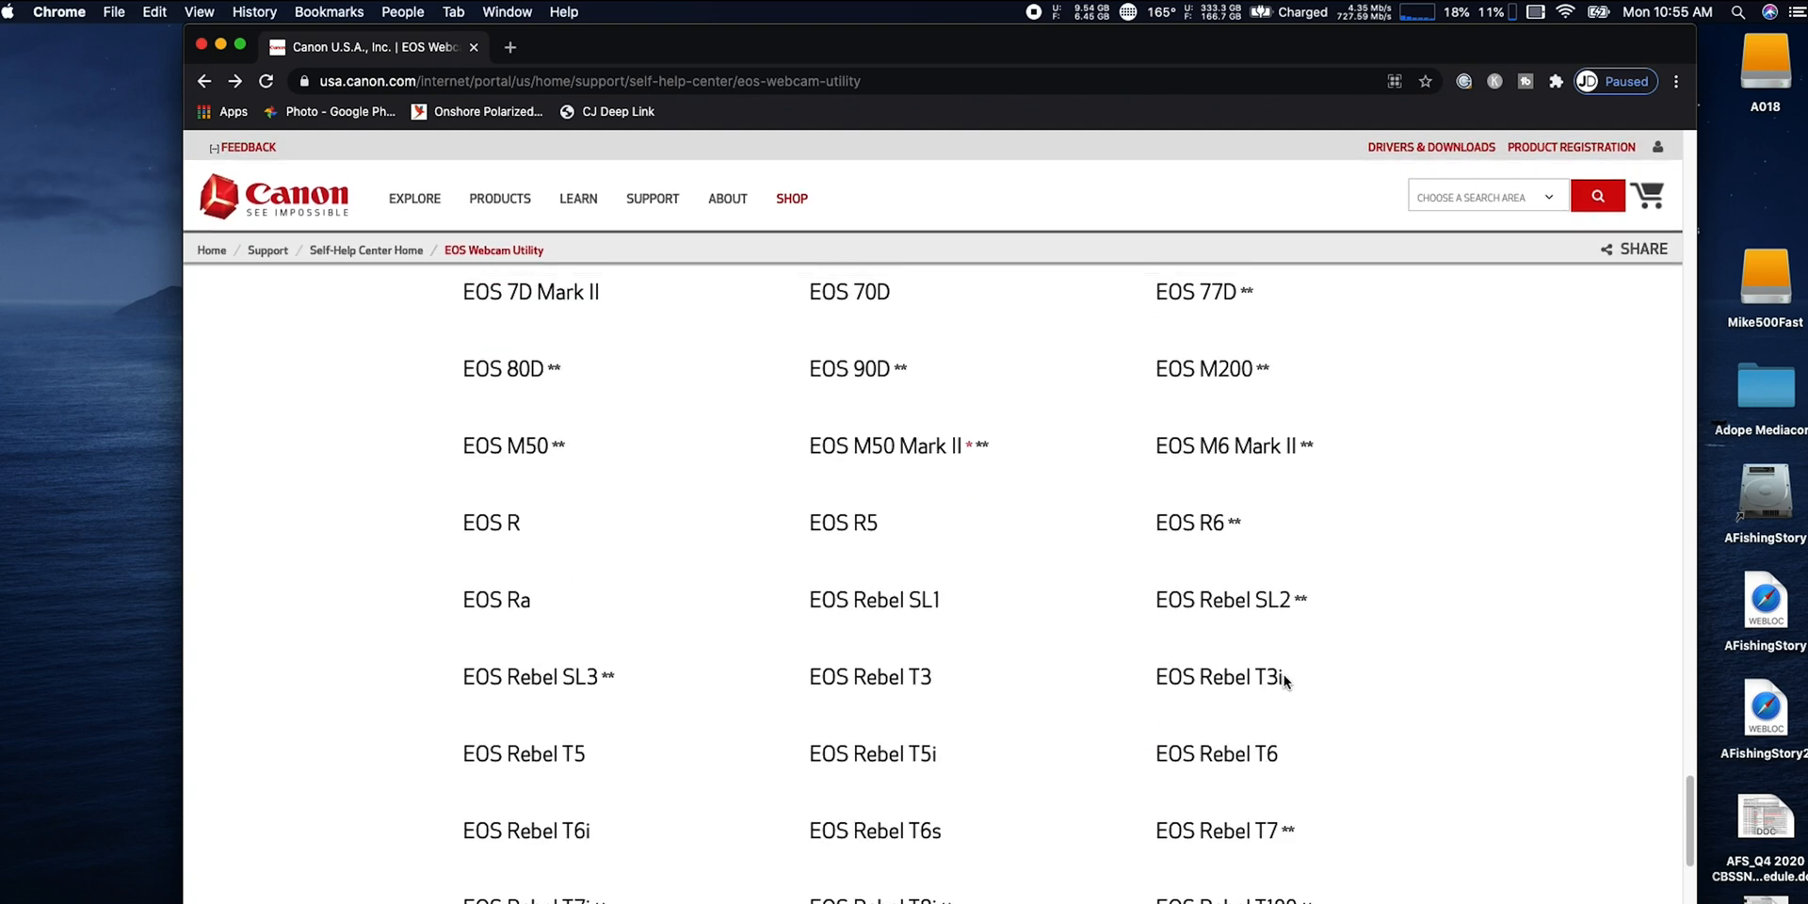
scroll(down, 3)
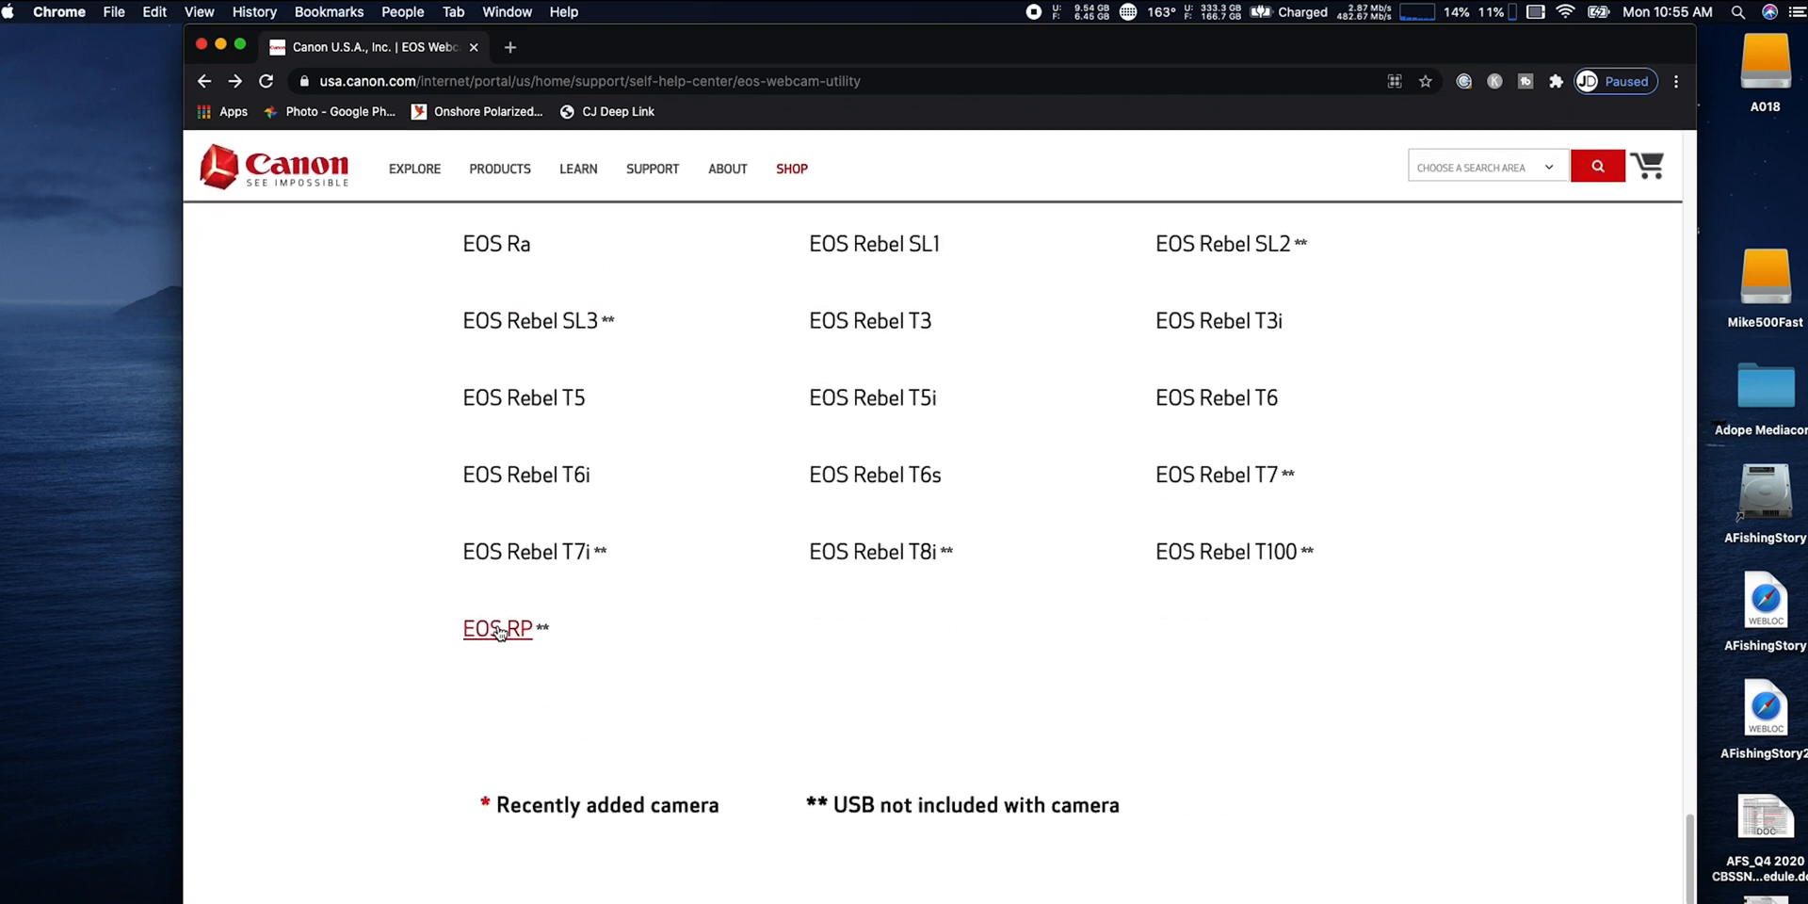
Go to the EOS RP support page and reach its macOS Optional Software list with EOS Webcam Utility 1.0
click(497, 628)
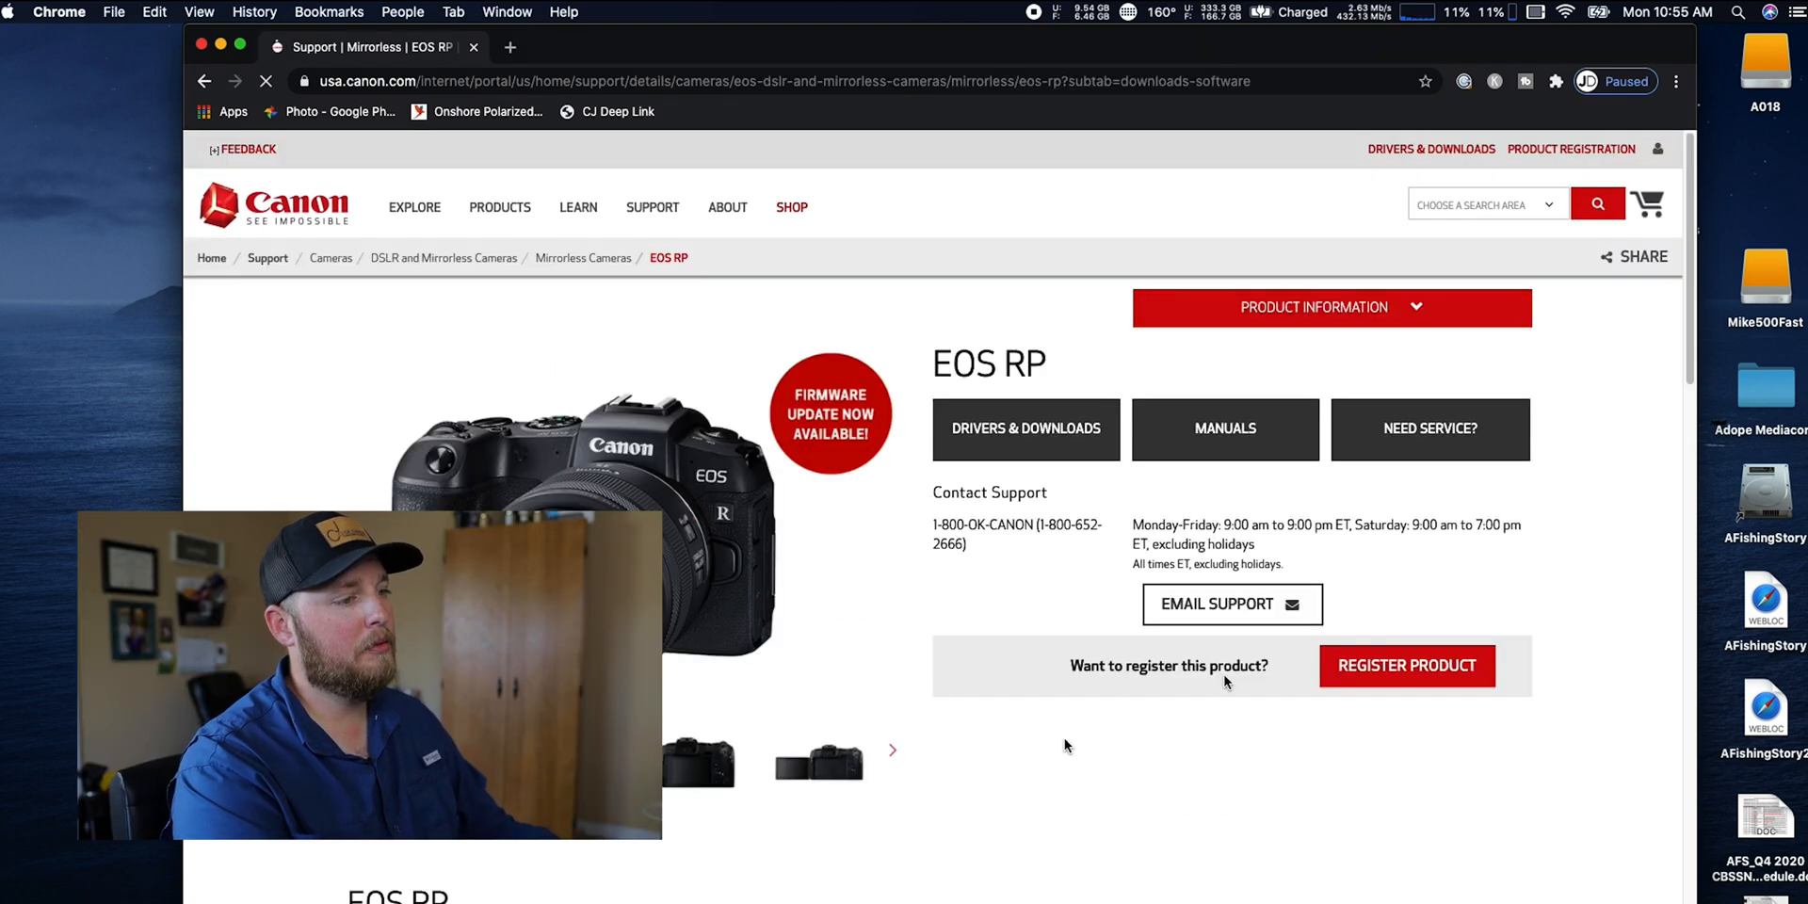
scroll(down, 3)
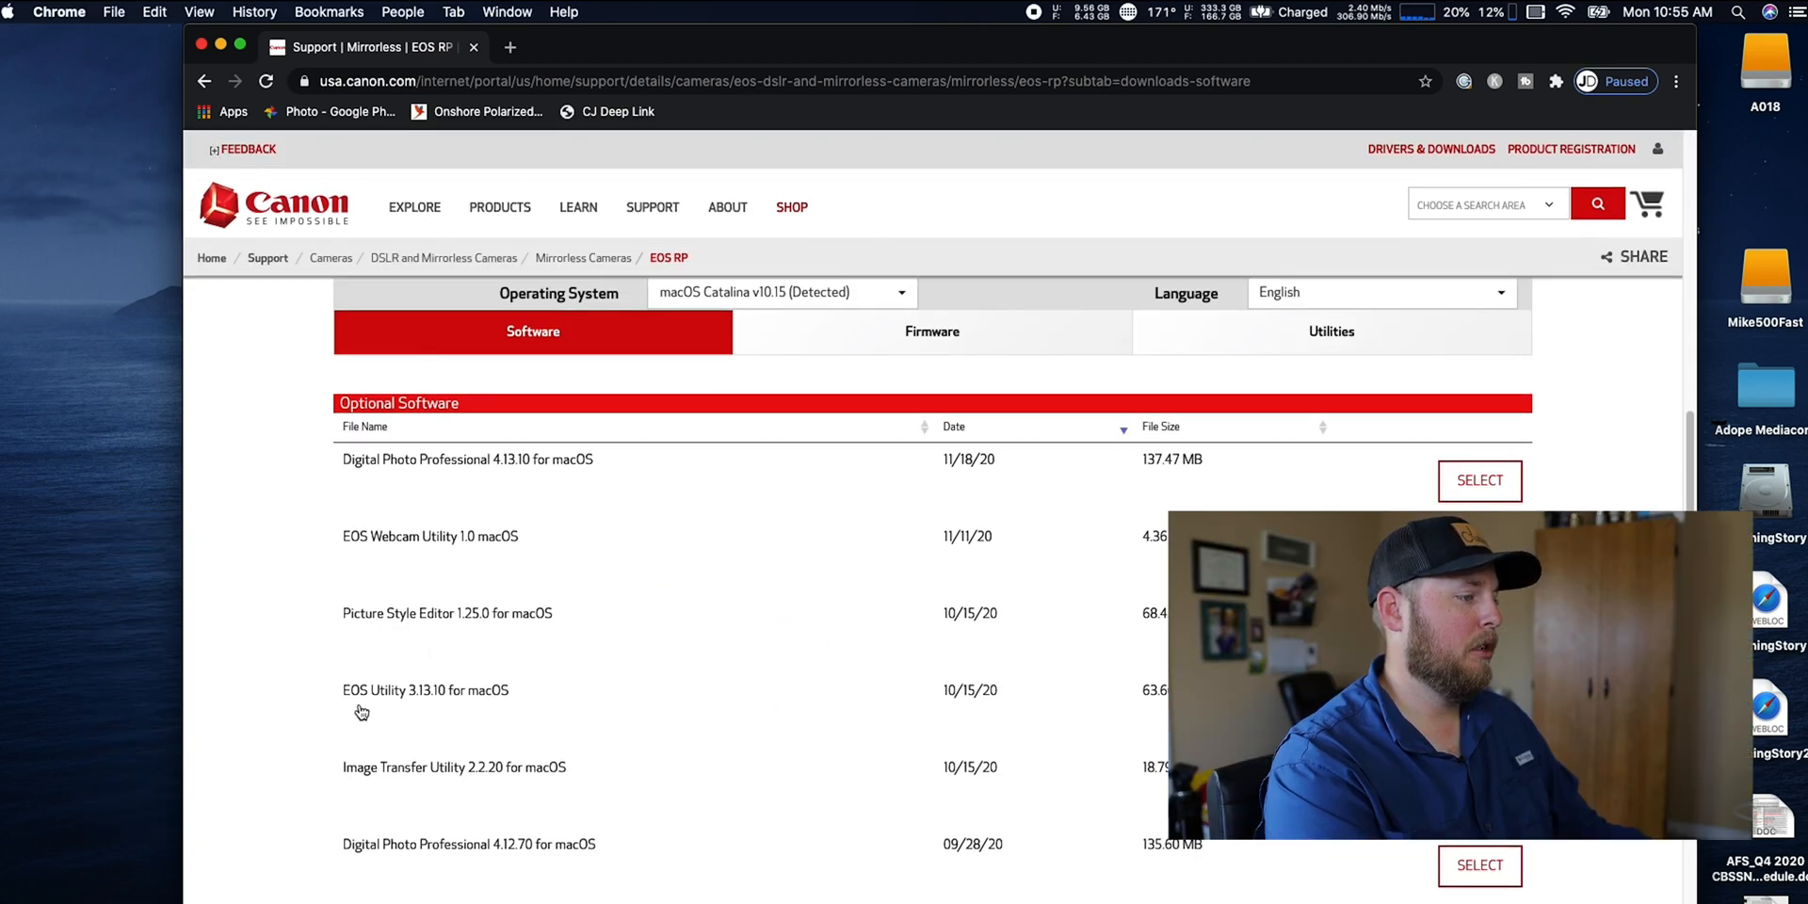
mouse_move(476, 704)
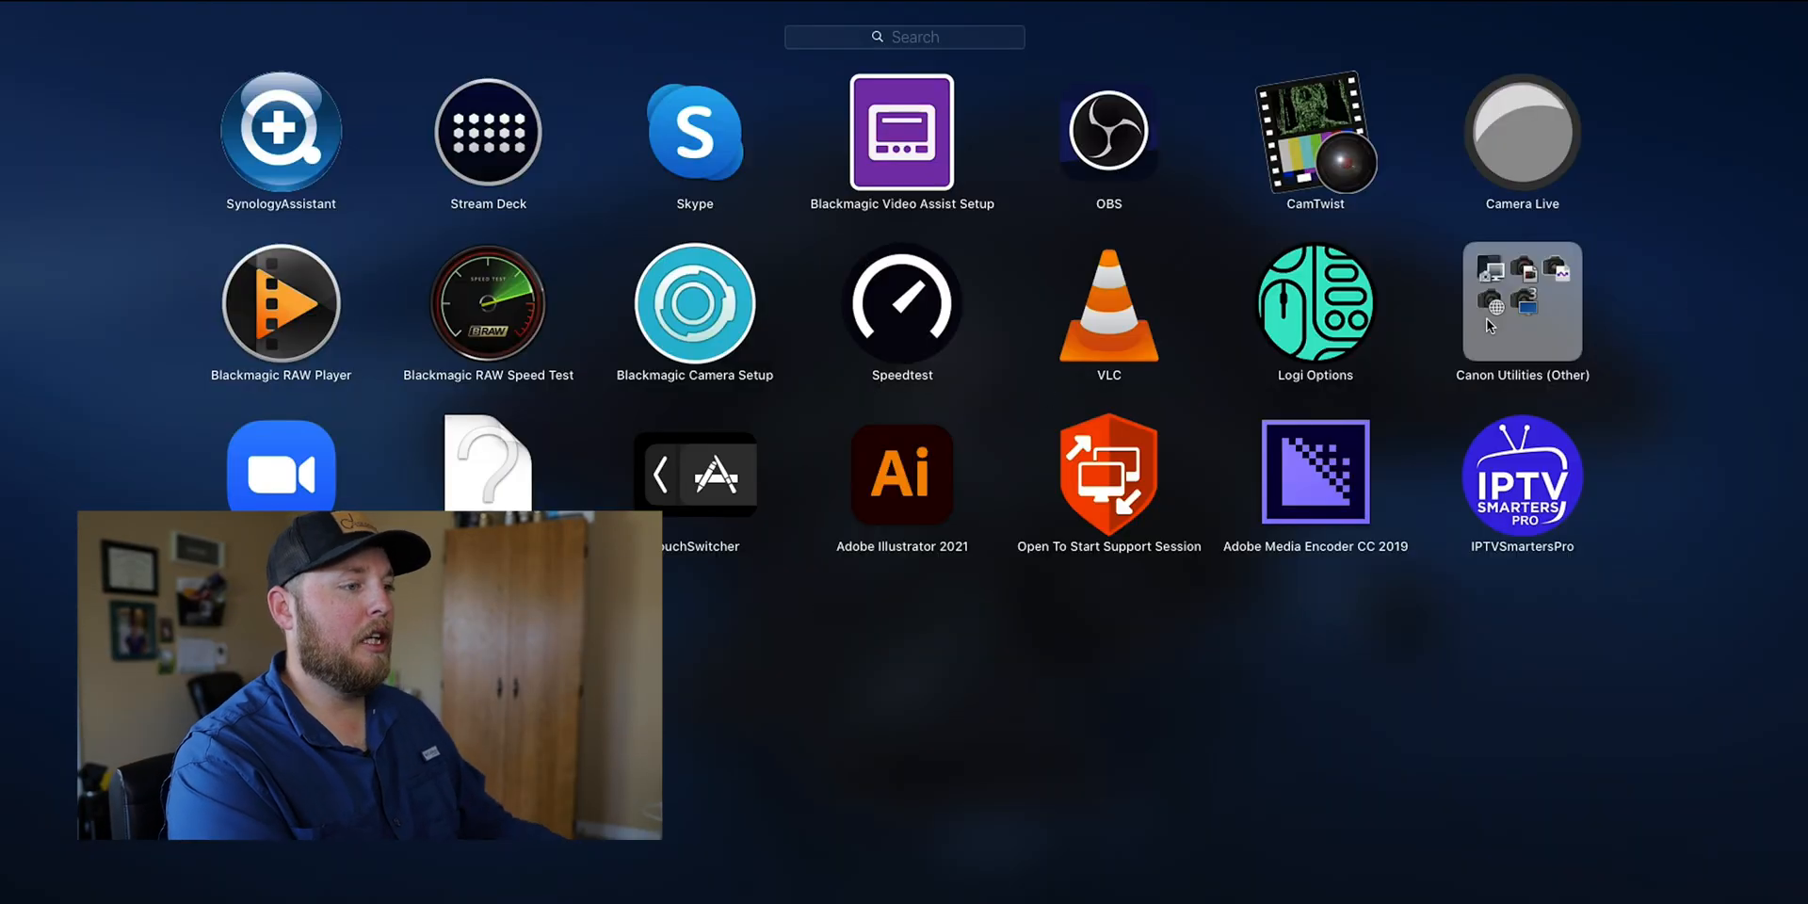
Show the Canon Utilities (Other) folder in Launchpad with its Canon tools such as EOS Utility 3
click(1521, 302)
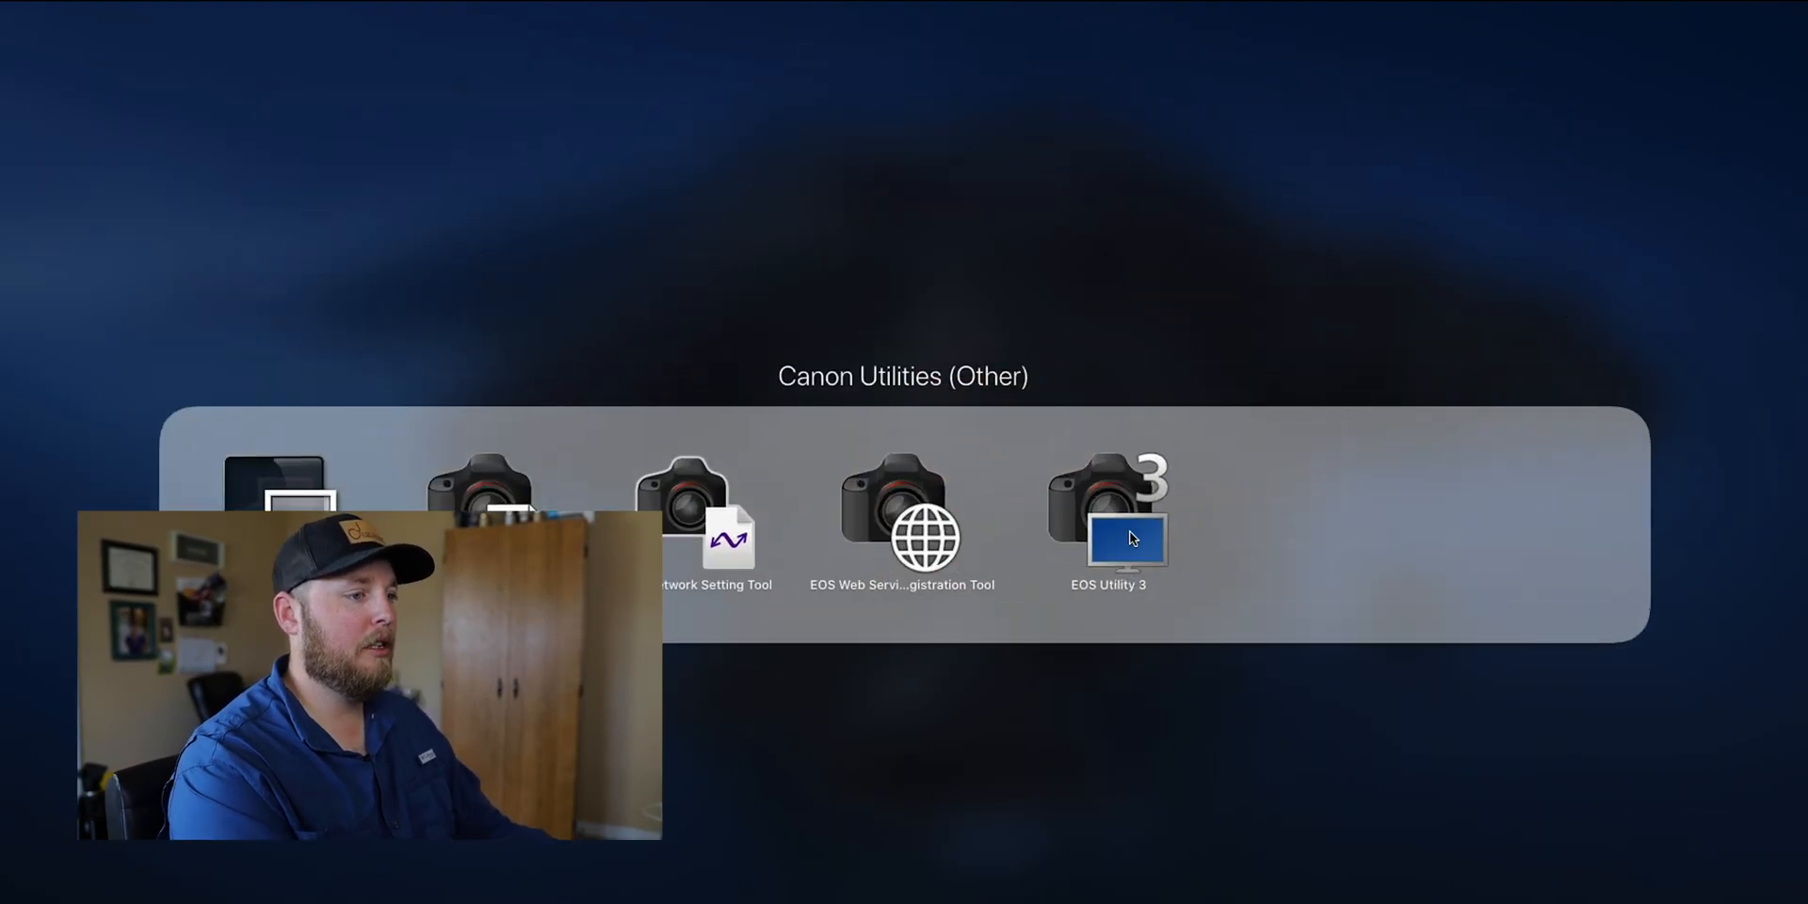